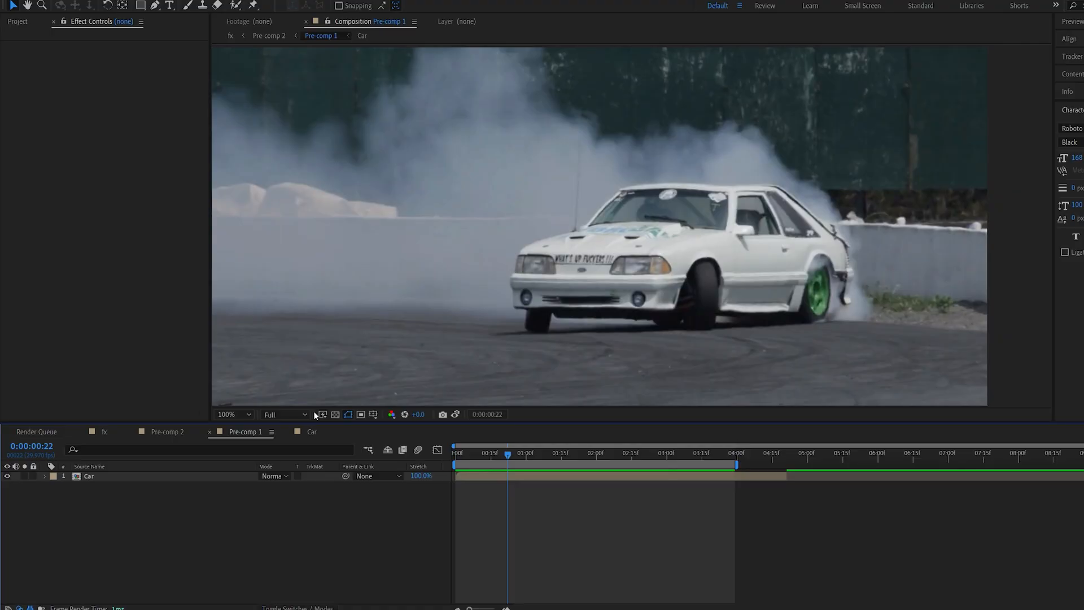
Duplicate the Car layer and keyframe Mask 1 around the car plus a subtract Mask 2.
double_click(88, 476)
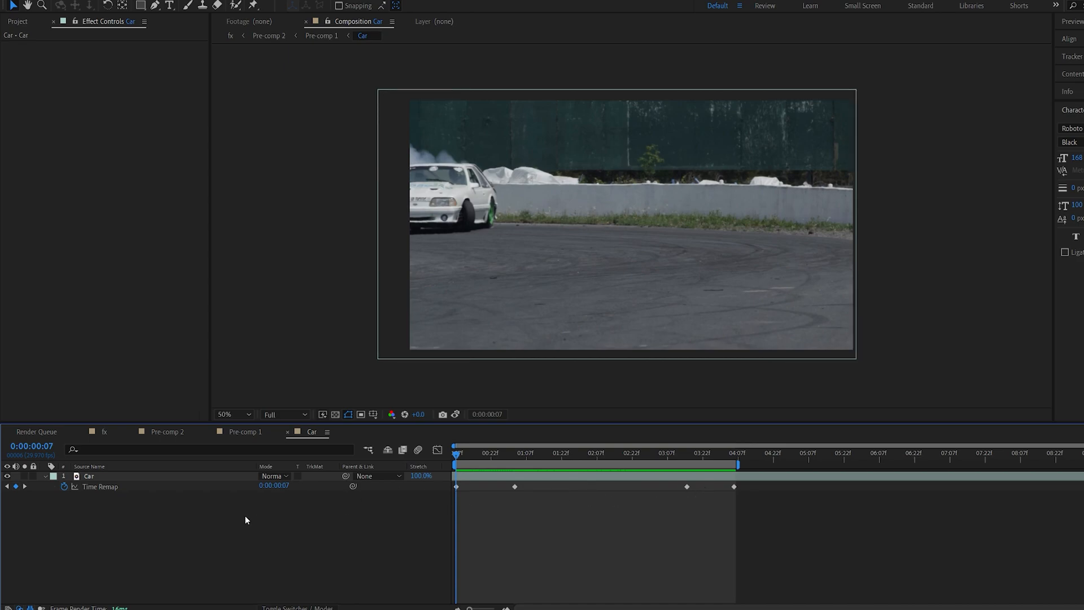
click(542, 452)
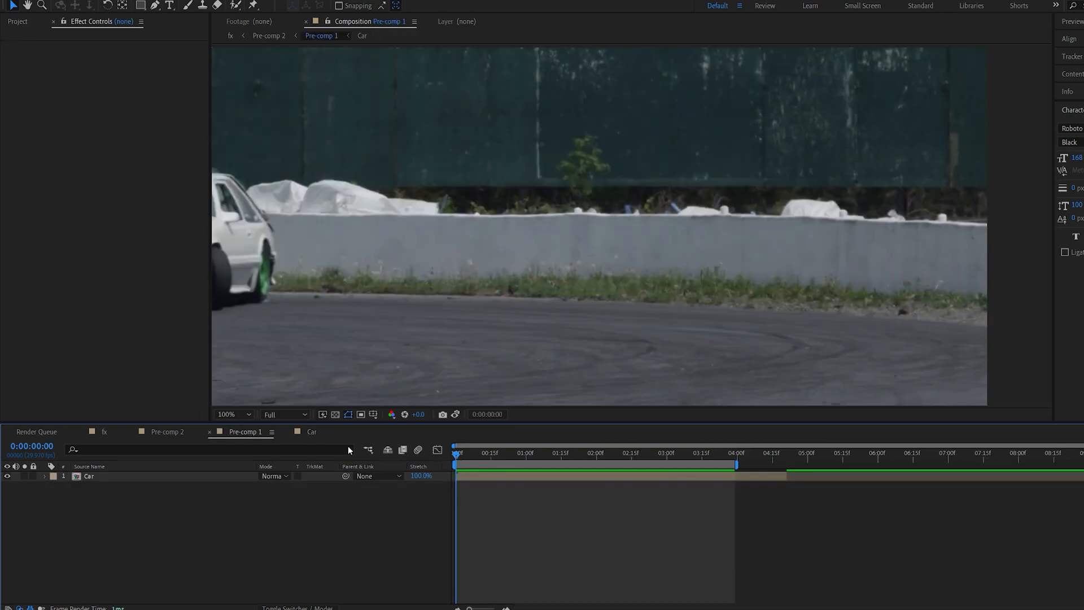
click(89, 475)
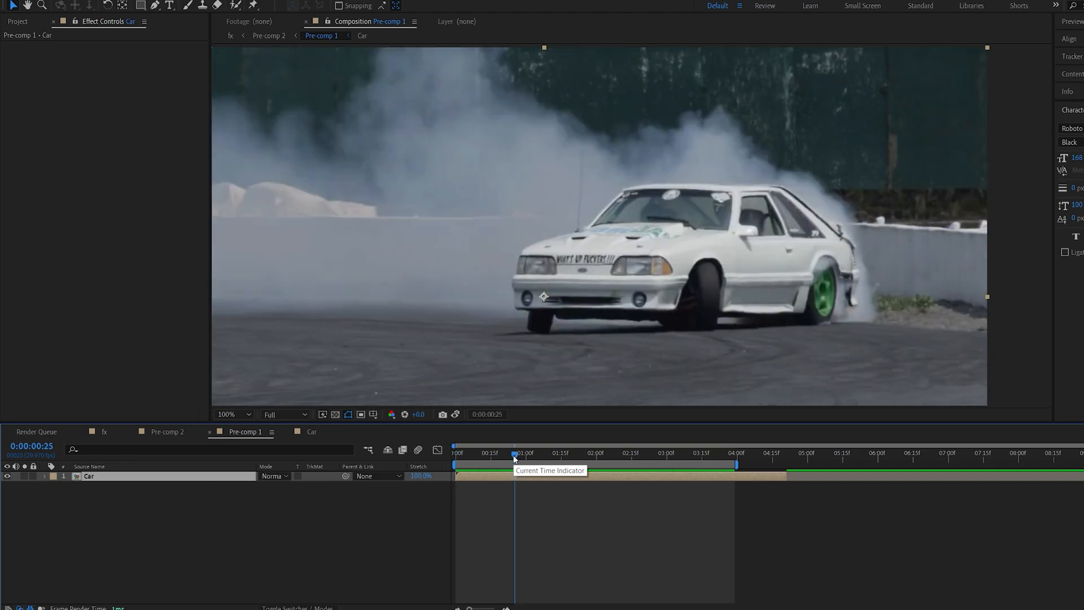
drag(515, 453, 508, 452)
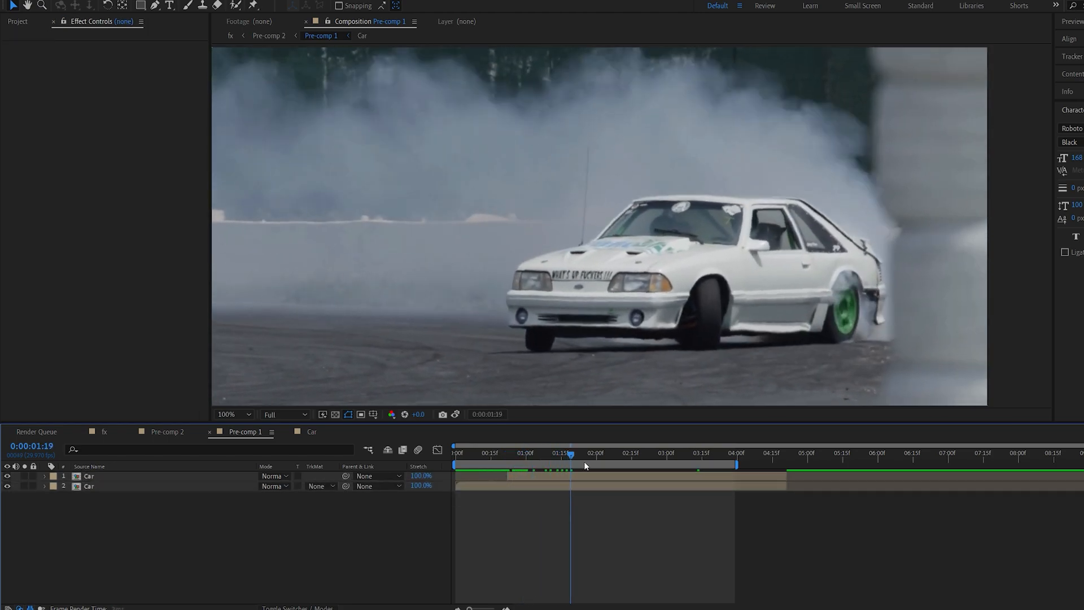
click(669, 453)
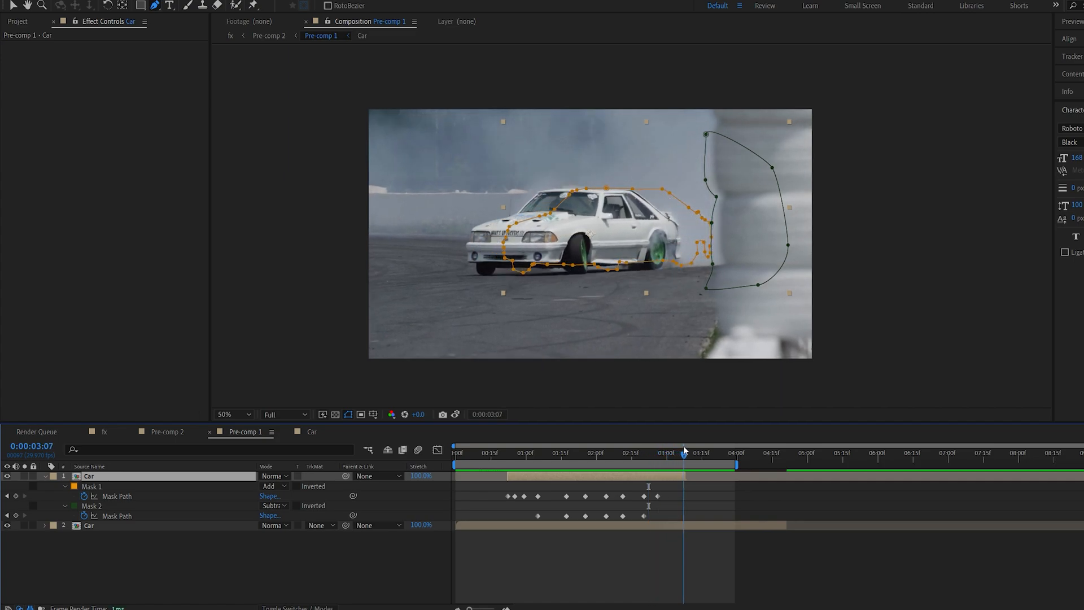
Set Mask 1 Feather to 20 px and Mask 2 Feather to 50 px on the top Car layer.
click(514, 453)
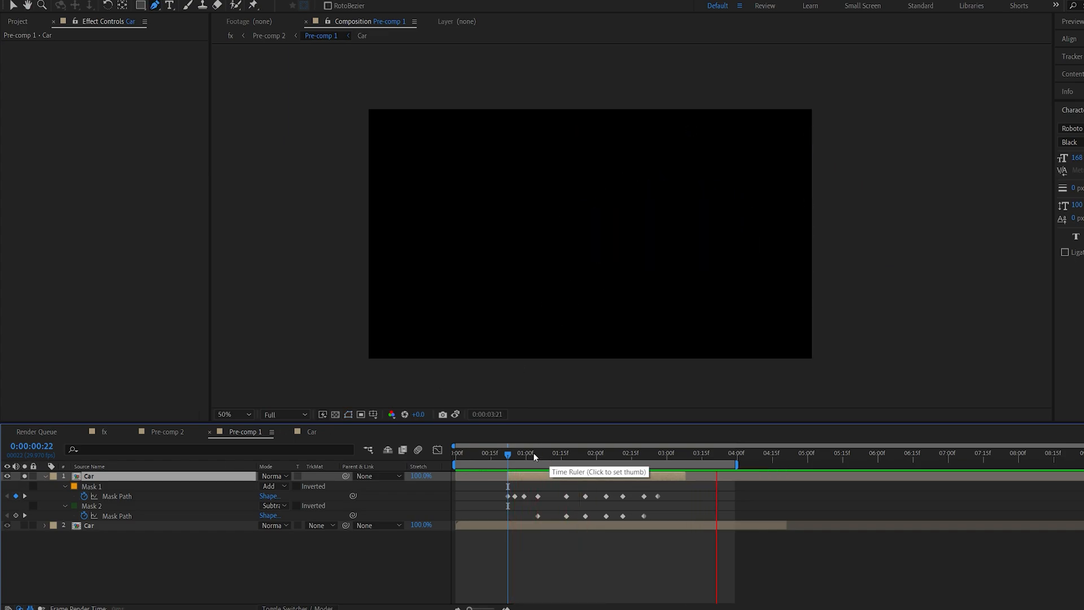
click(545, 453)
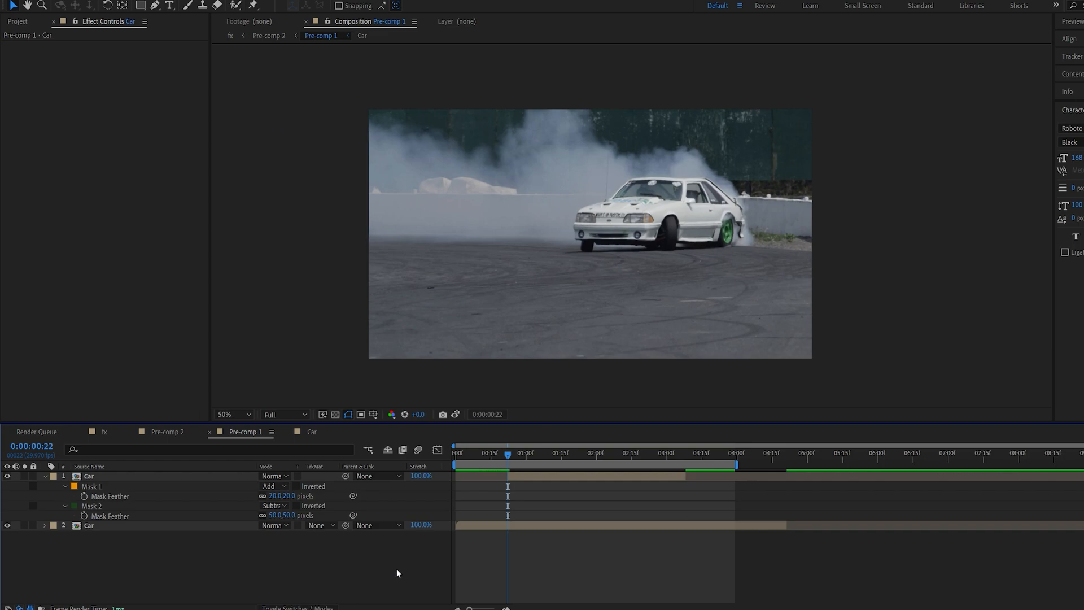
Apply Find Edges with Invert to the masked car layer and add Opacity keyframes.
click(89, 476)
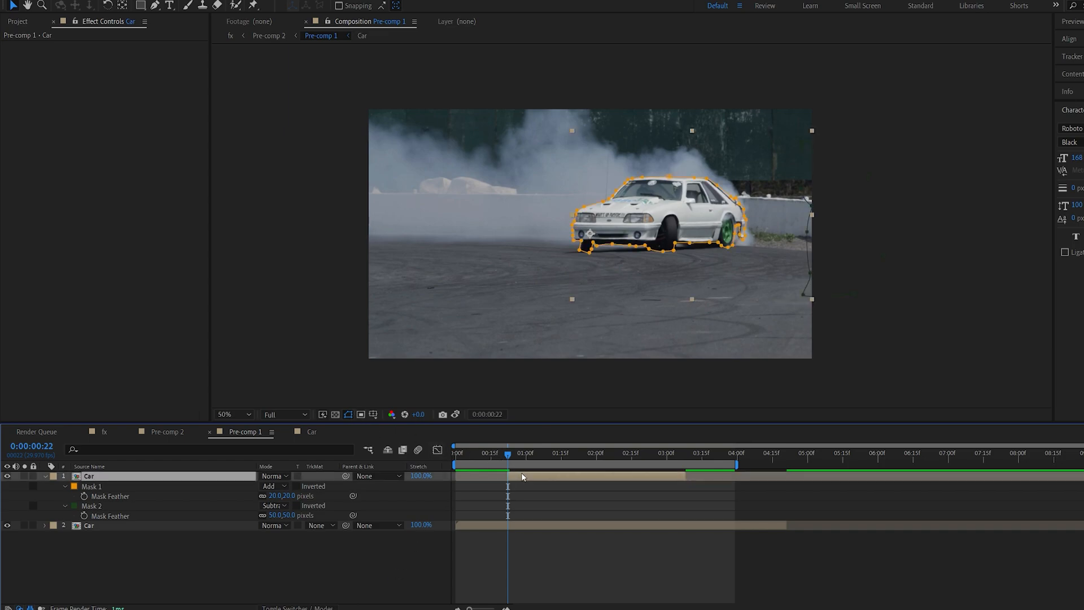
text(fi)
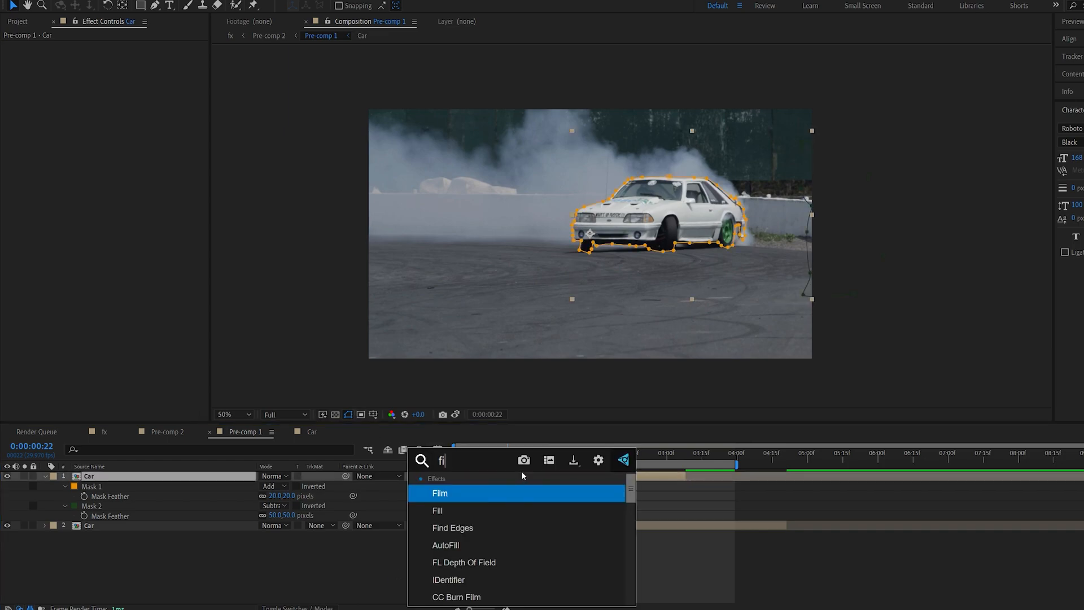
double_click(453, 527)
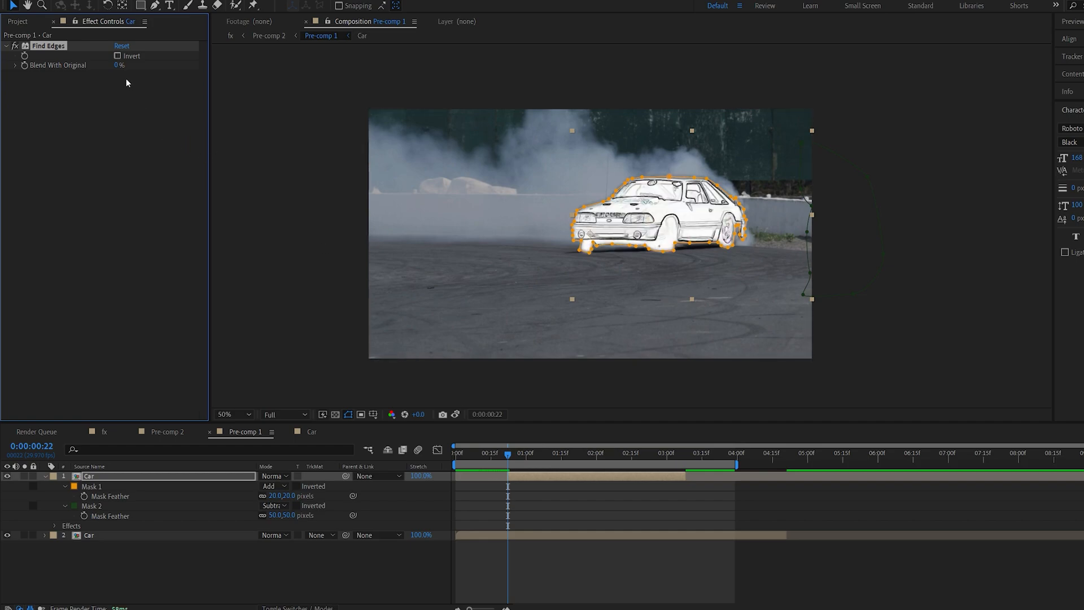
click(118, 56)
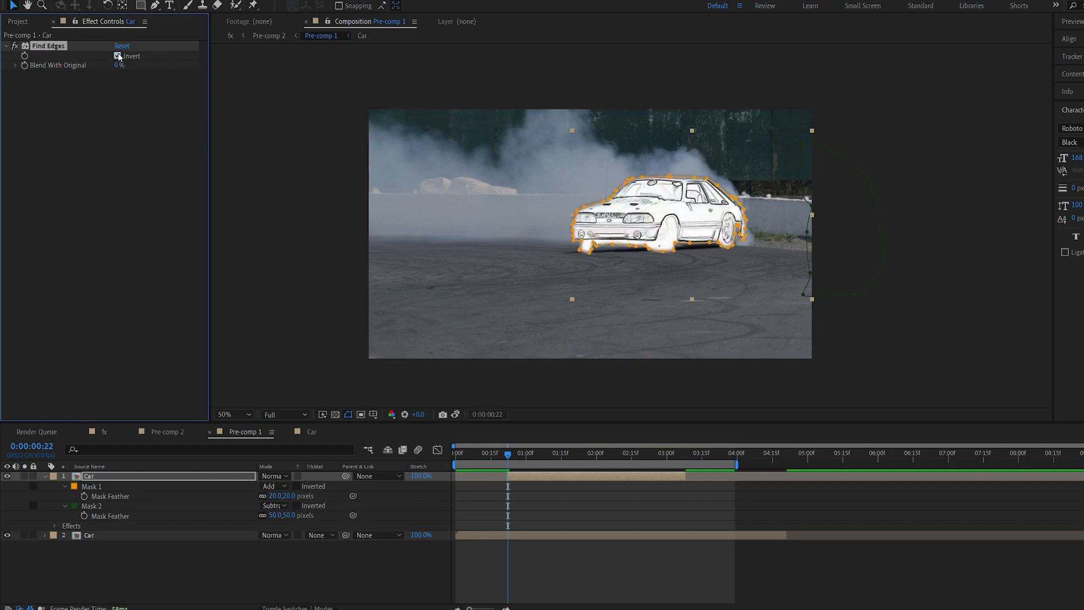
click(117, 56)
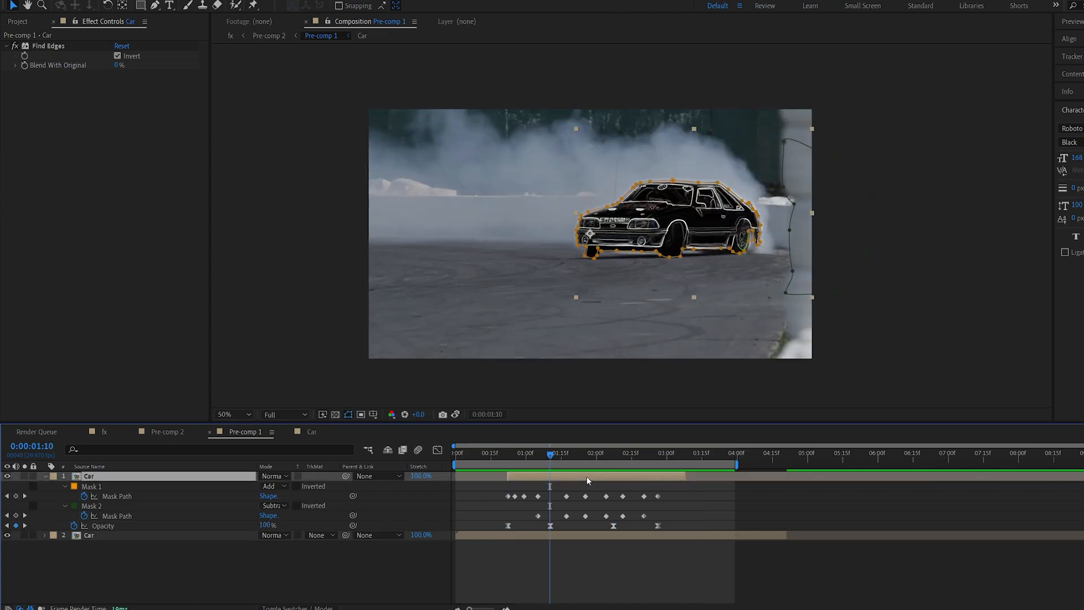
Apply Tritone and Tint, map whites and Tritone midtones to green, then delete Tint.
text(tri)
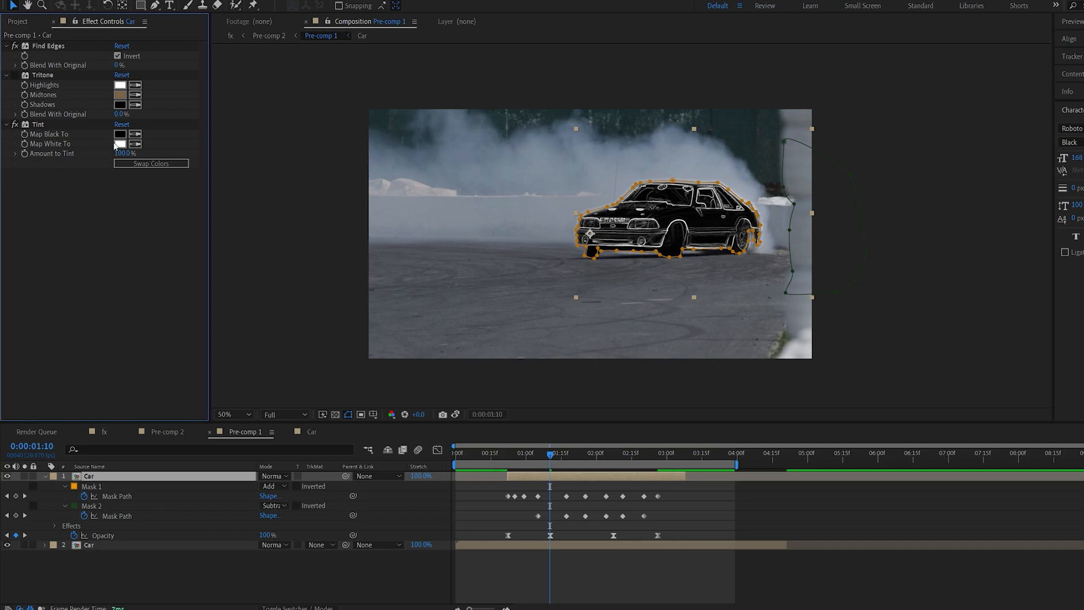
click(120, 144)
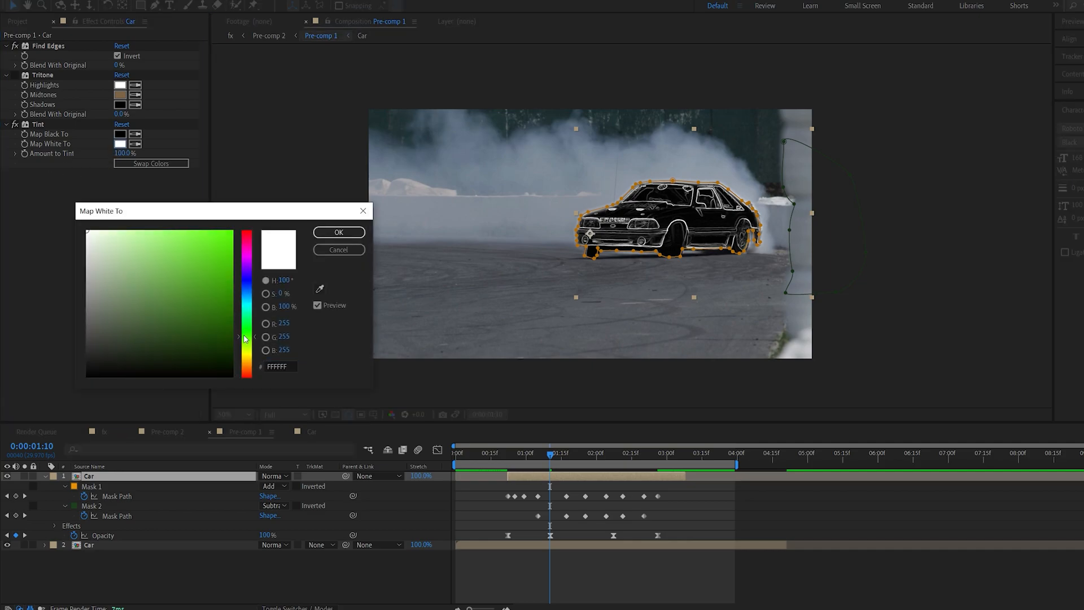
click(338, 231)
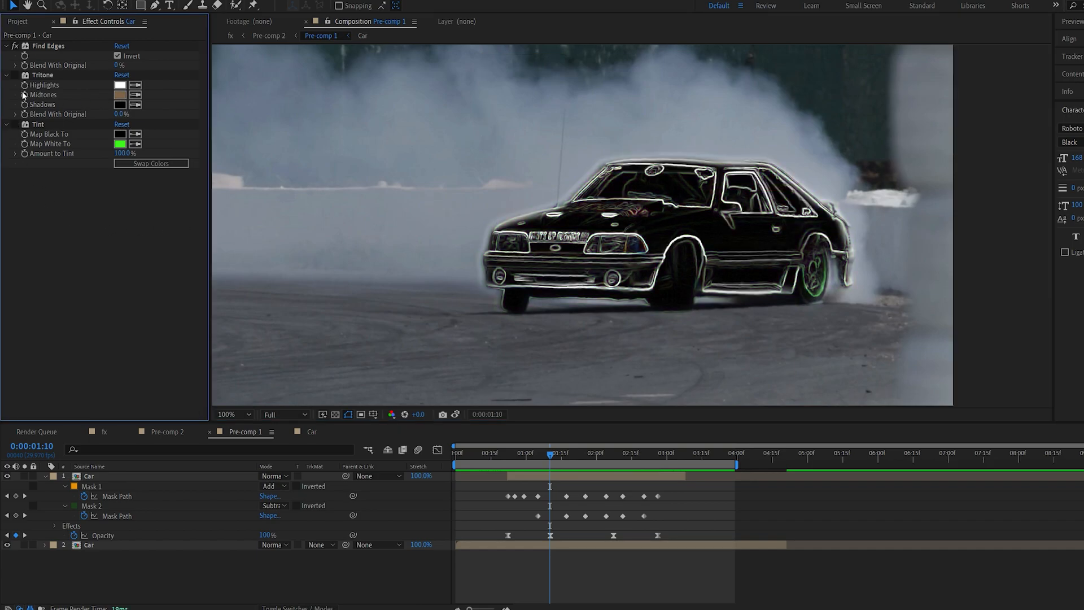
click(122, 95)
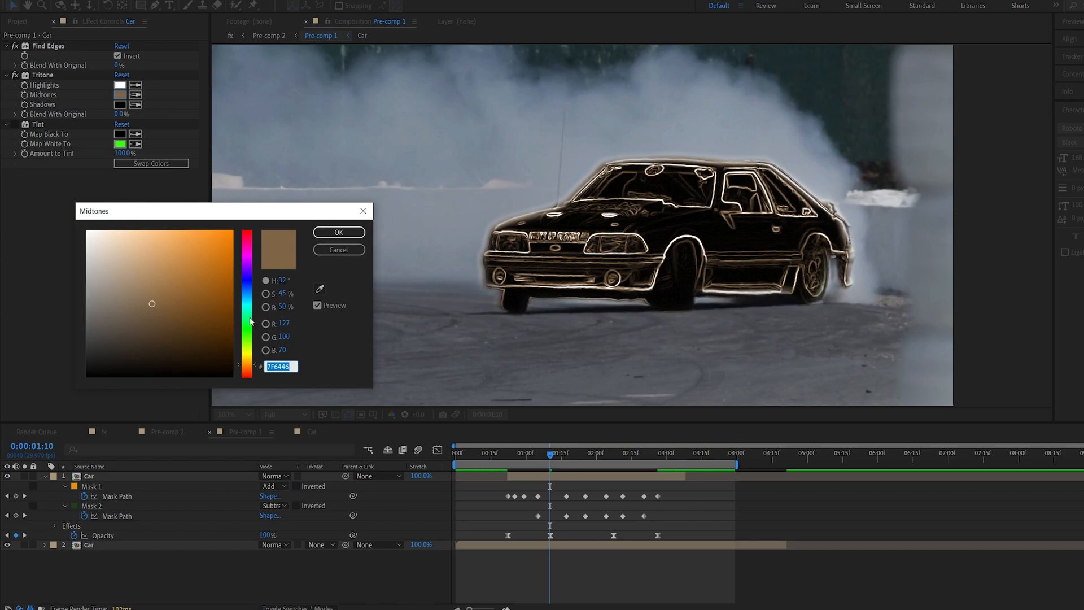
click(338, 232)
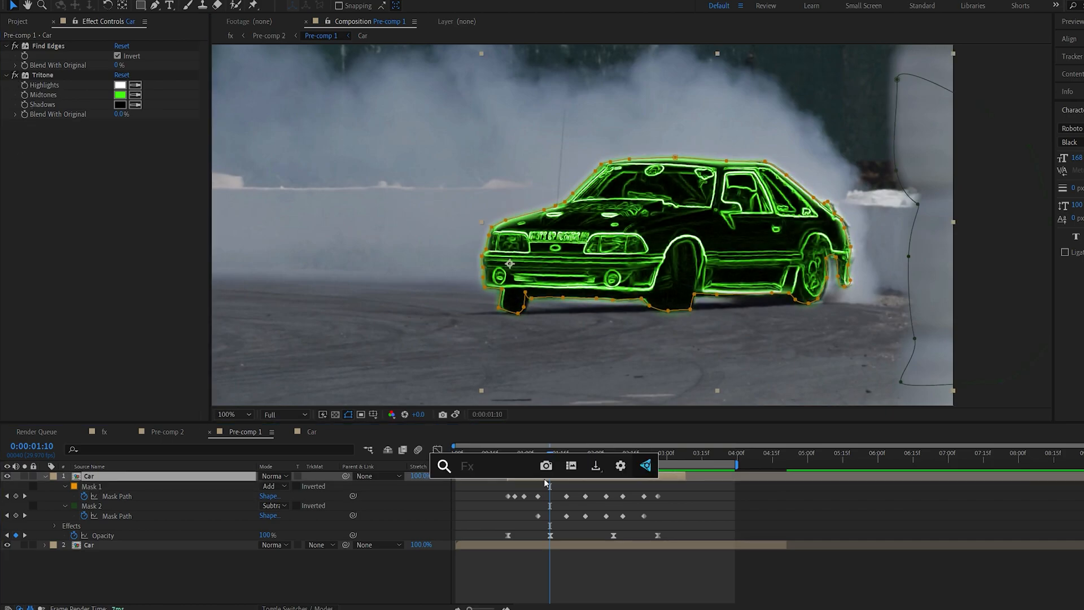
Add Glow to the green outline and set the top Car layer's blending mode to Screen.
text(glow)
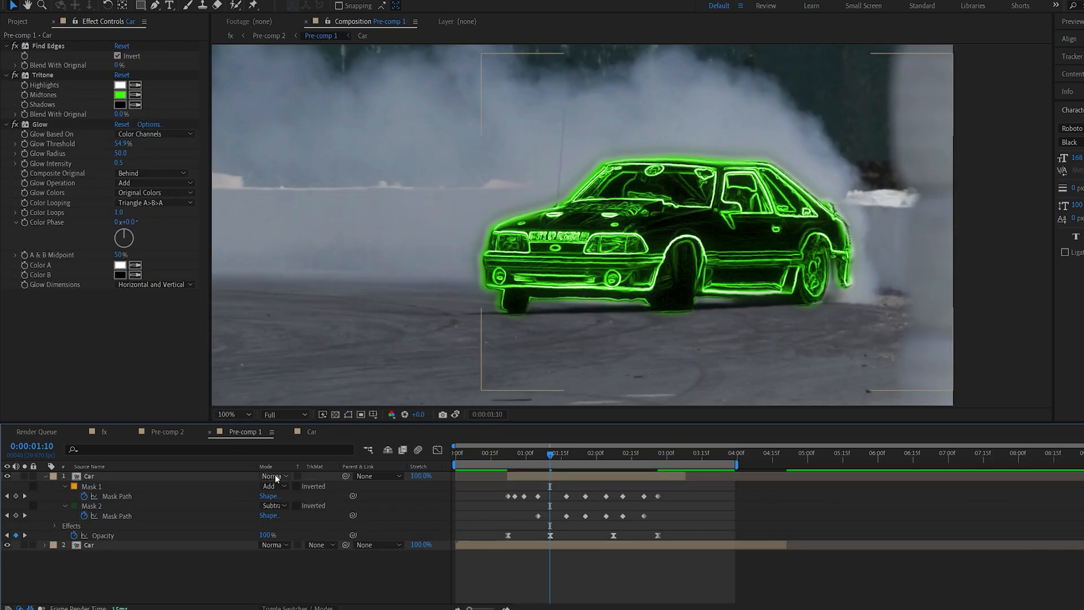
click(271, 475)
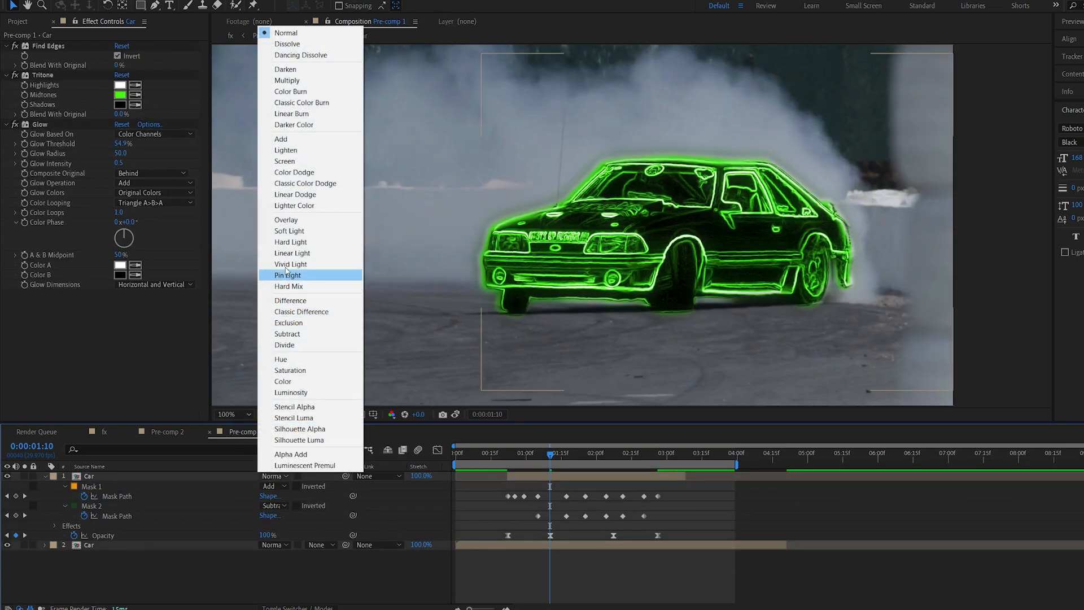
click(284, 160)
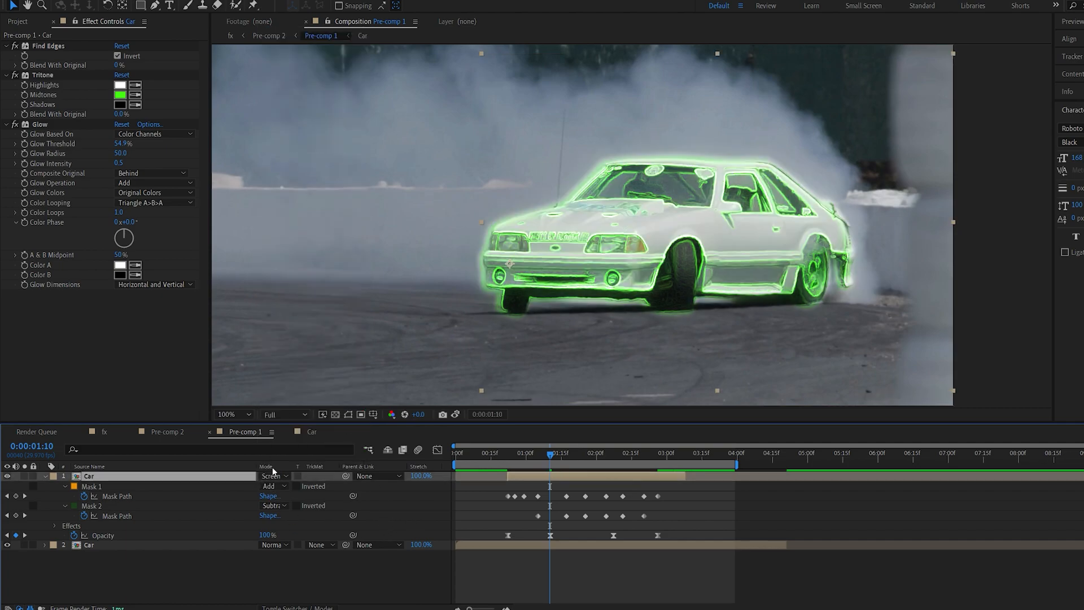
click(272, 475)
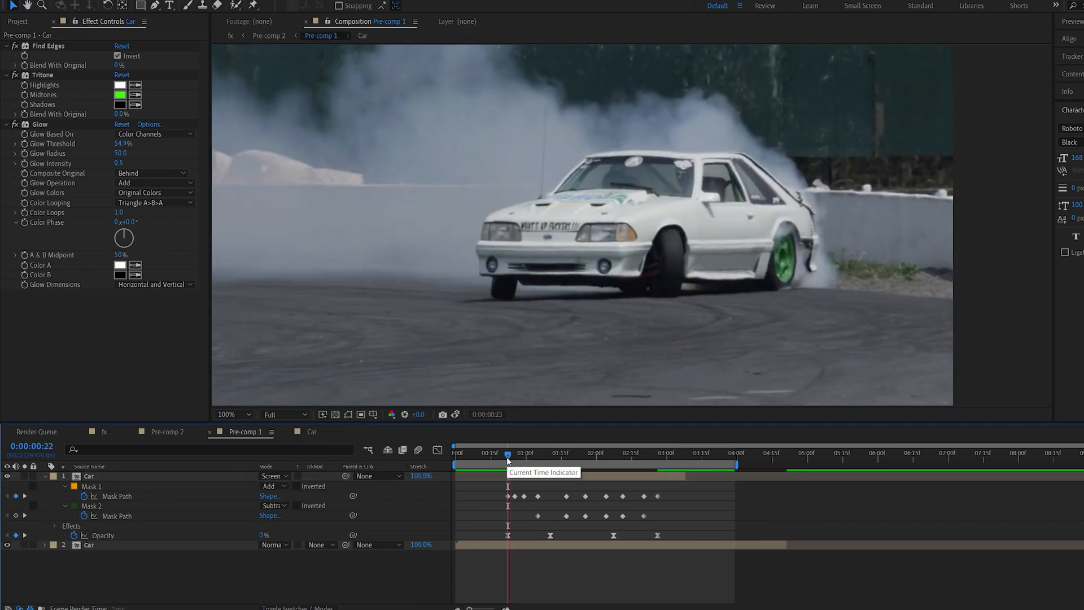
click(507, 452)
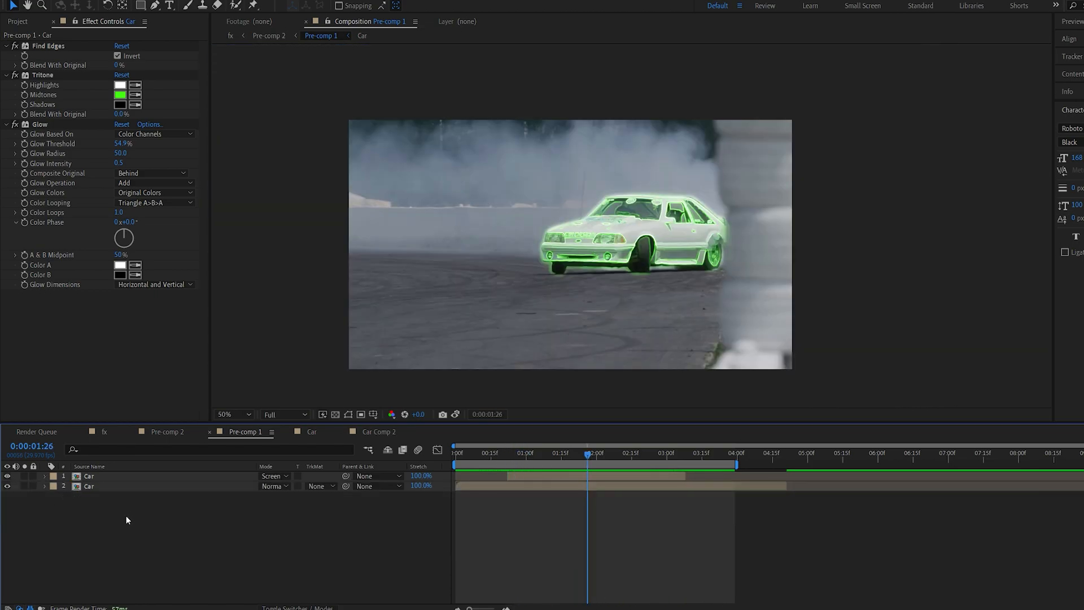
Duplicate the outline layer and replace its Glow with CC Radial Fast Blur at Amount 95.
click(89, 475)
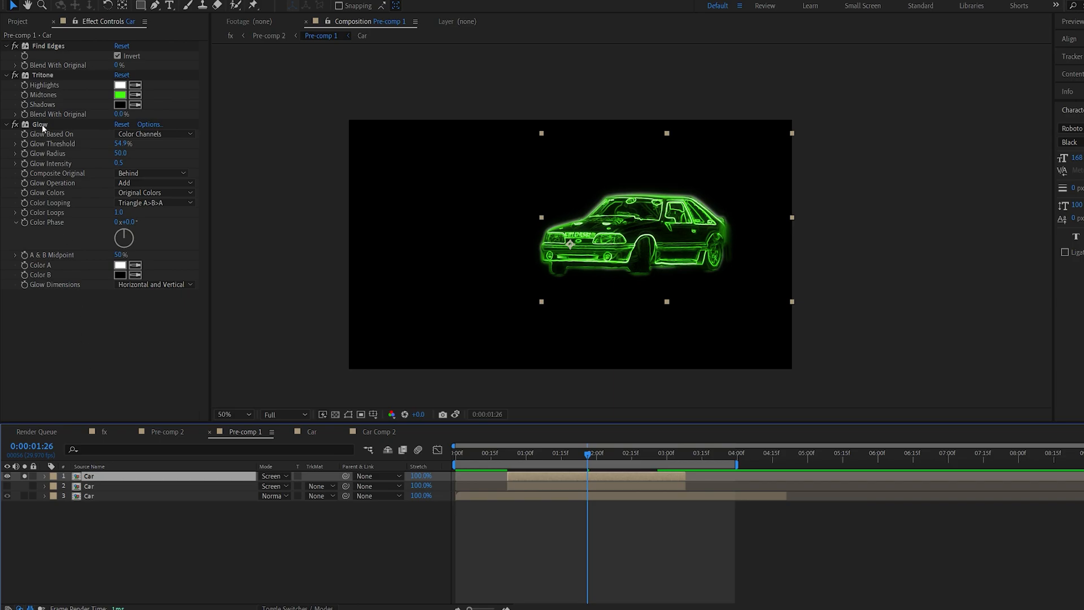
click(13, 123)
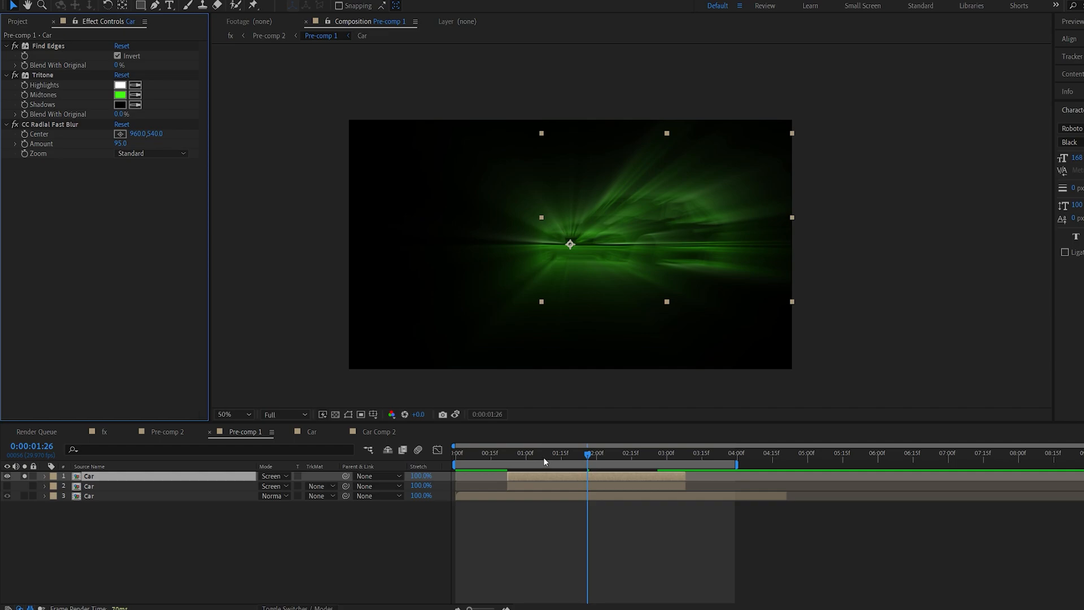
Keyframe the CC Radial Fast Blur Center at several times and review the keyframes.
drag(586, 453, 607, 453)
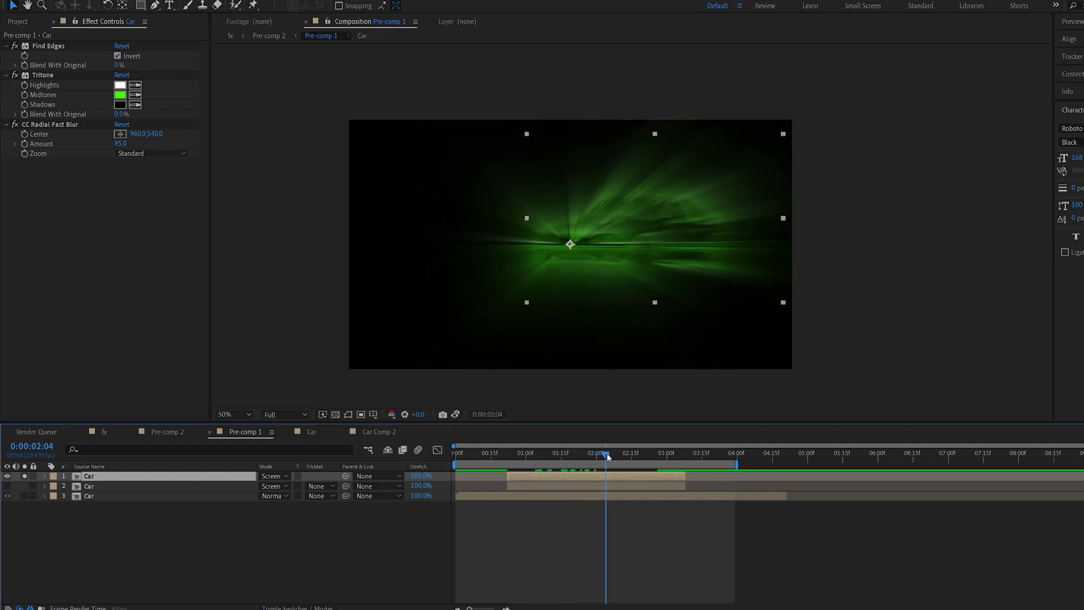
drag(607, 453, 570, 453)
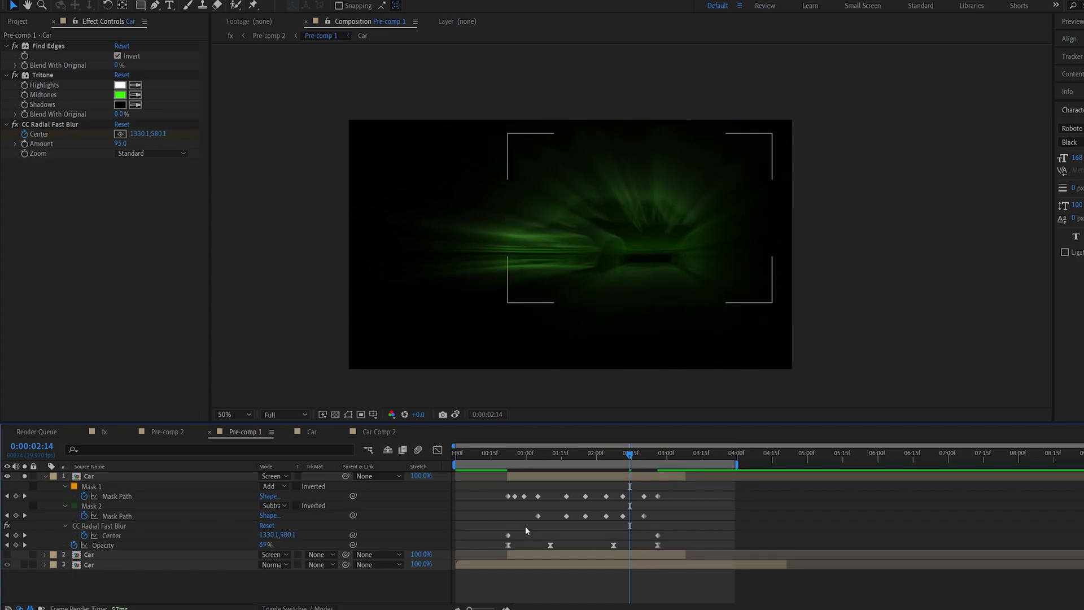
click(508, 453)
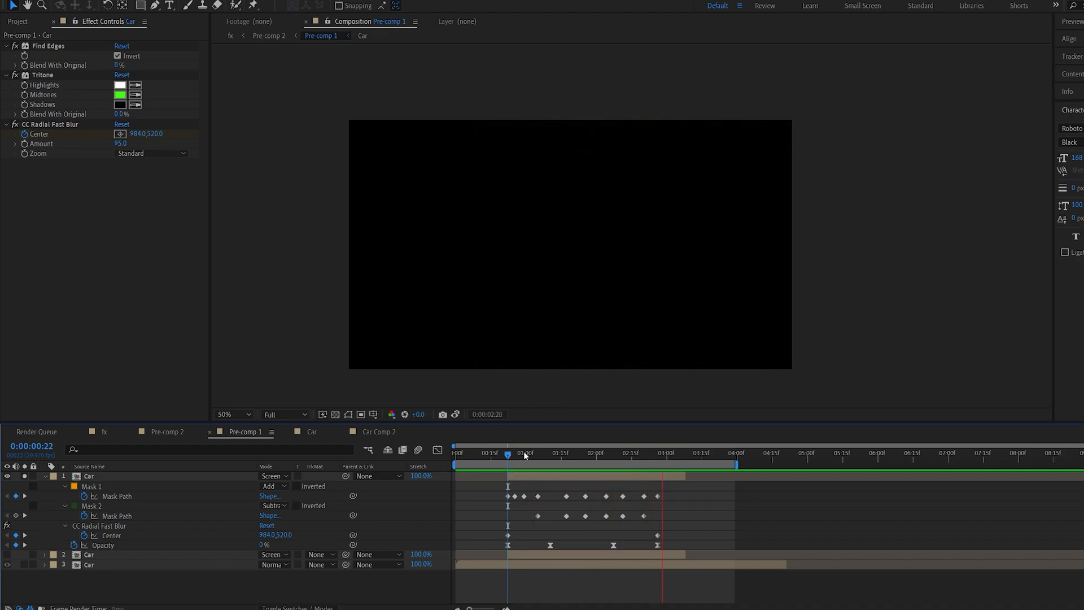
click(574, 453)
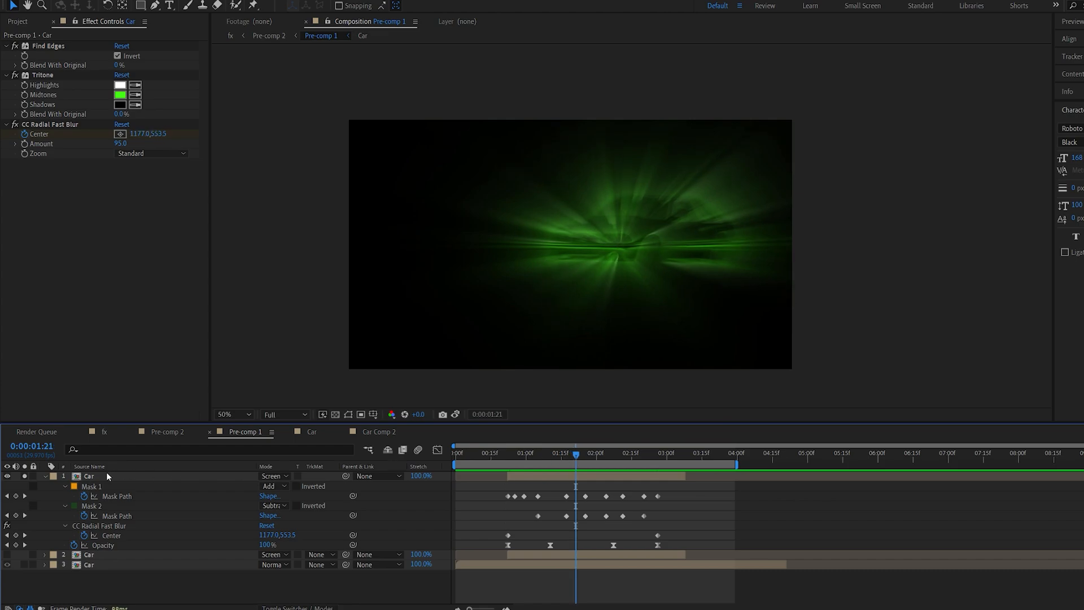
Set the rays layer's Tritone midtones to purple and highlights to blue 0E99FB.
click(88, 475)
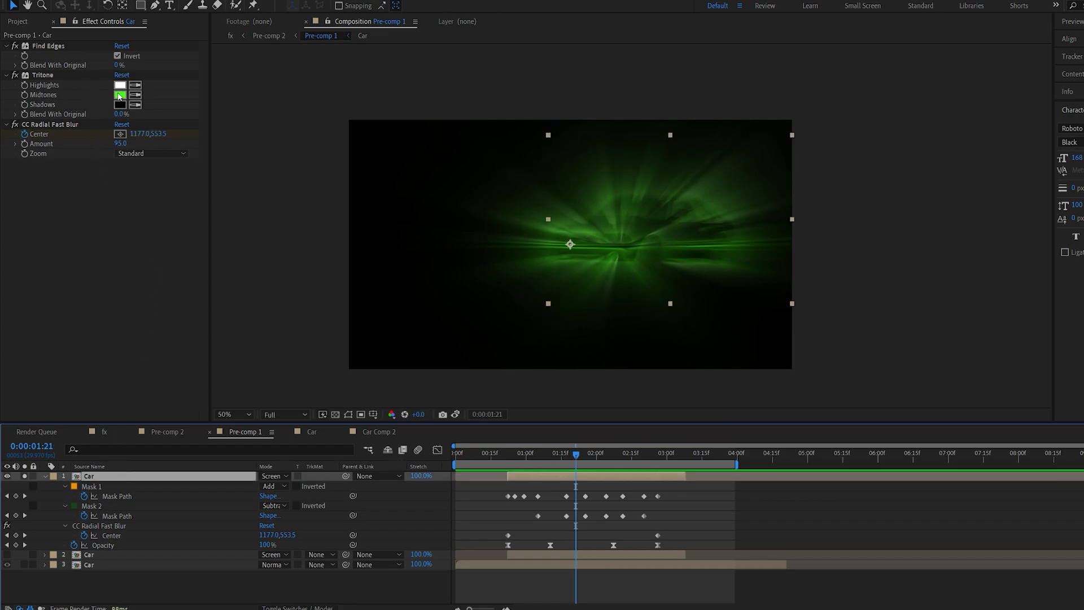
click(121, 95)
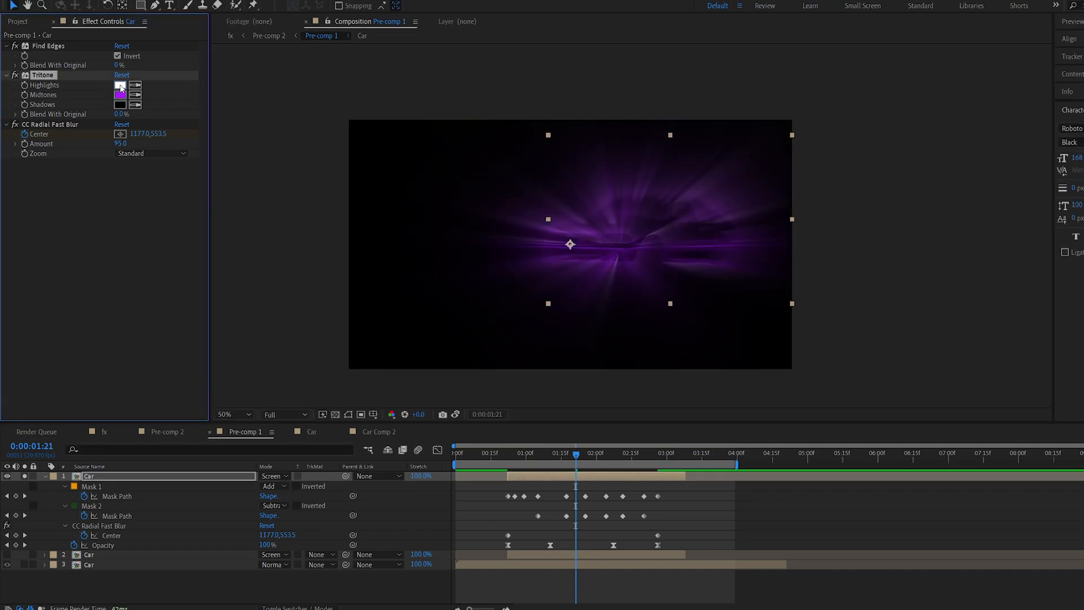
click(121, 85)
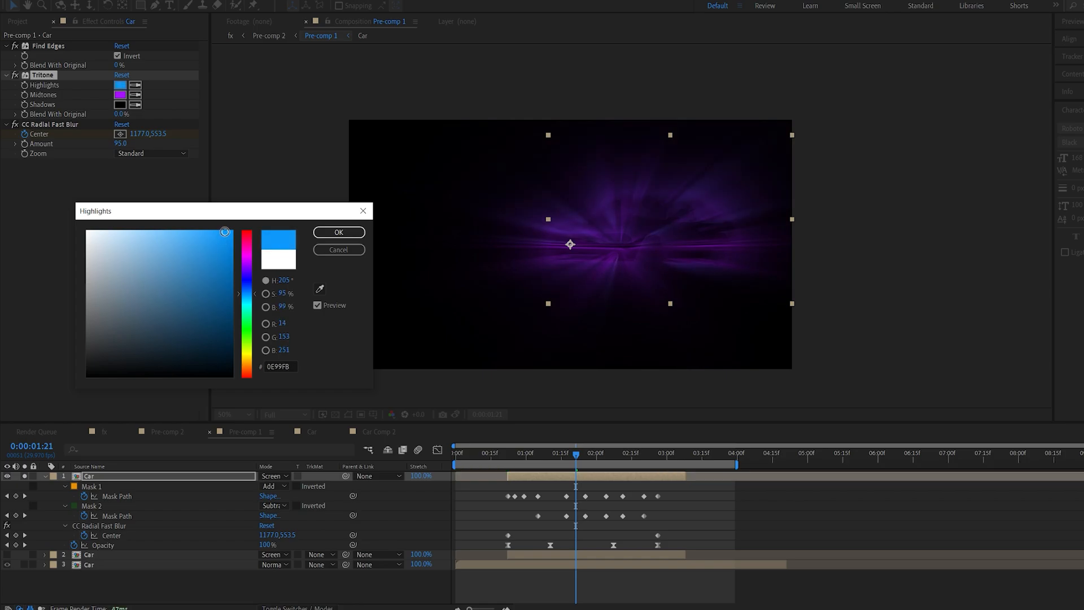
click(338, 231)
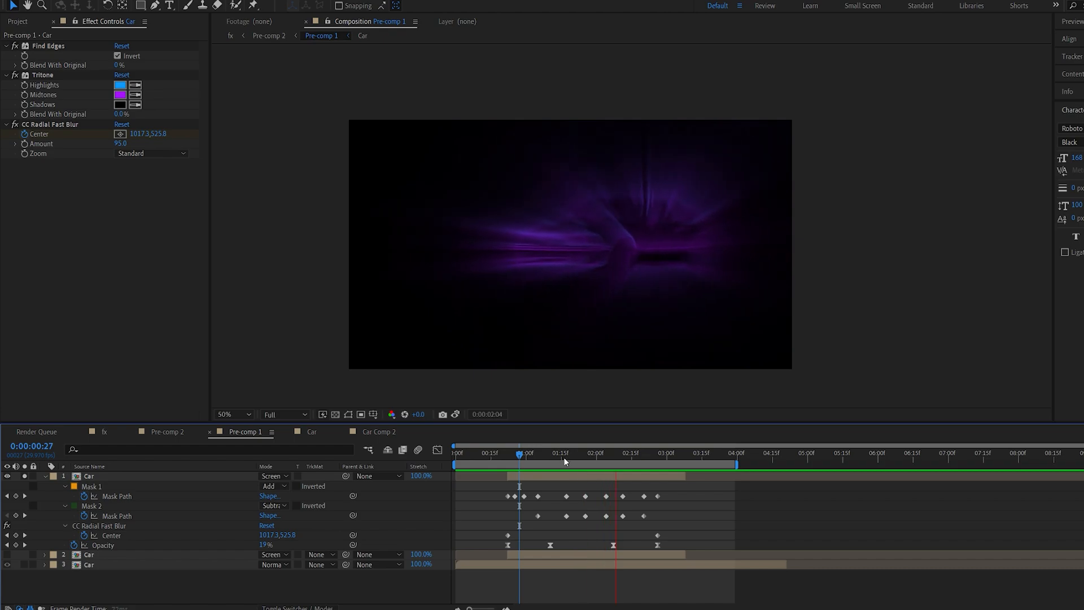
Turn off Solo on the rays layer and preview the full composition.
click(525, 453)
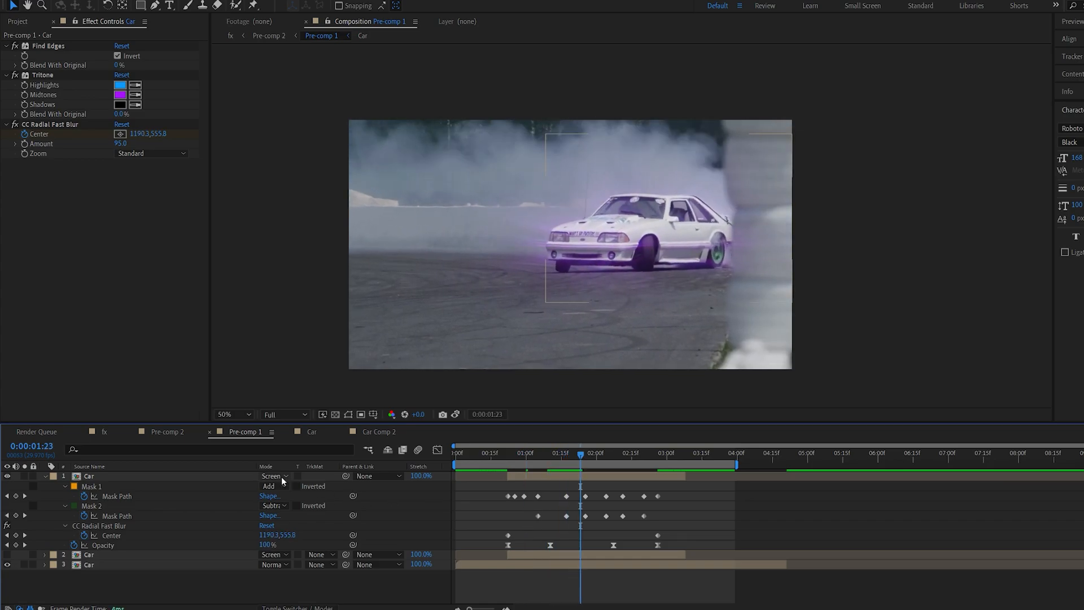
click(273, 475)
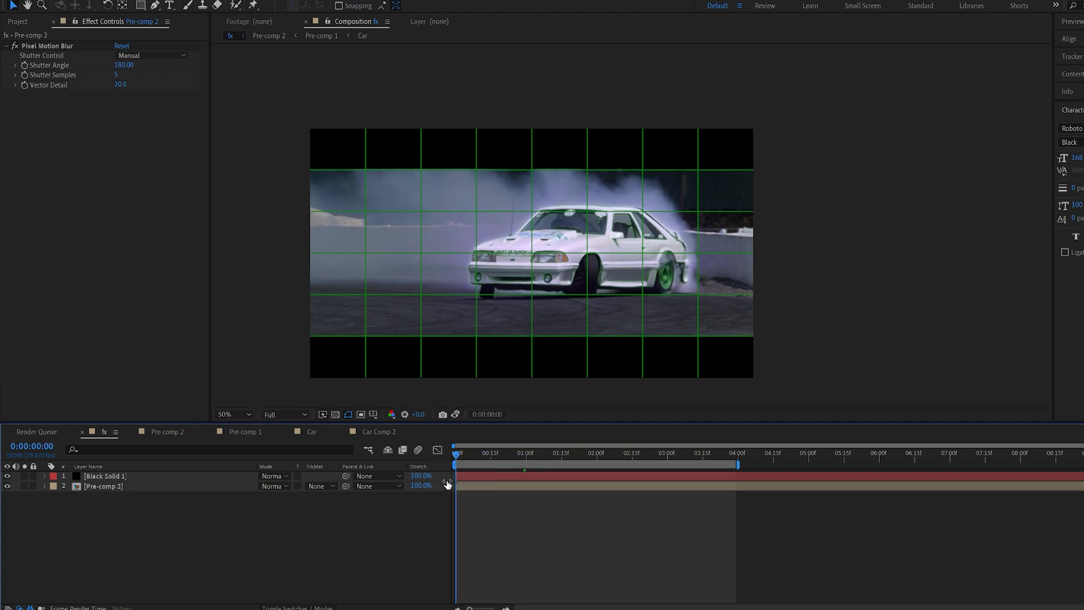
Select the Pre-comp 2 layer in the fx composition to show its Pixel Motion Blur settings.
click(103, 486)
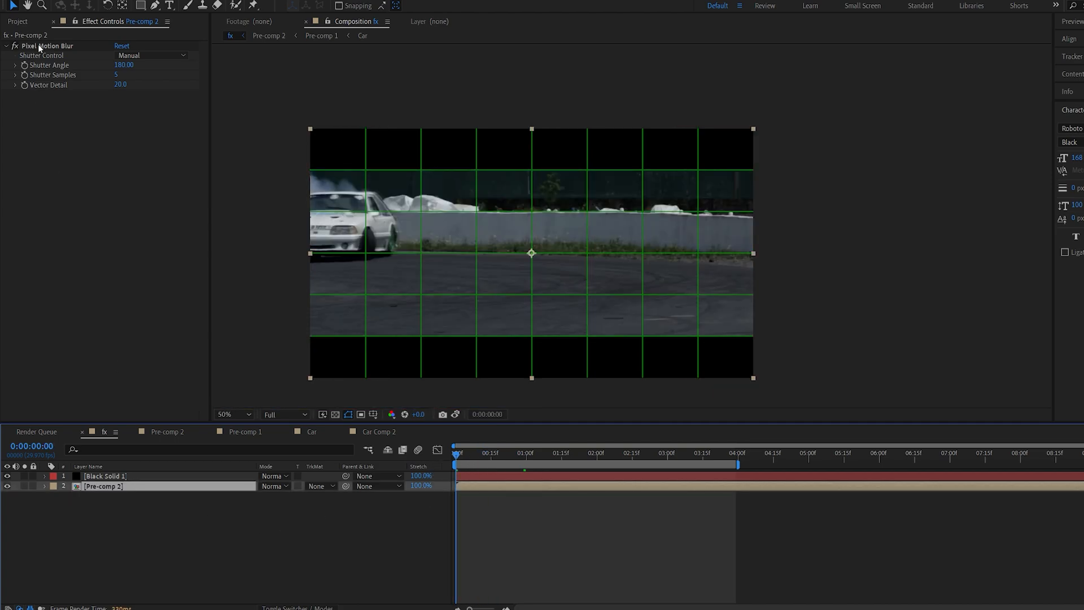